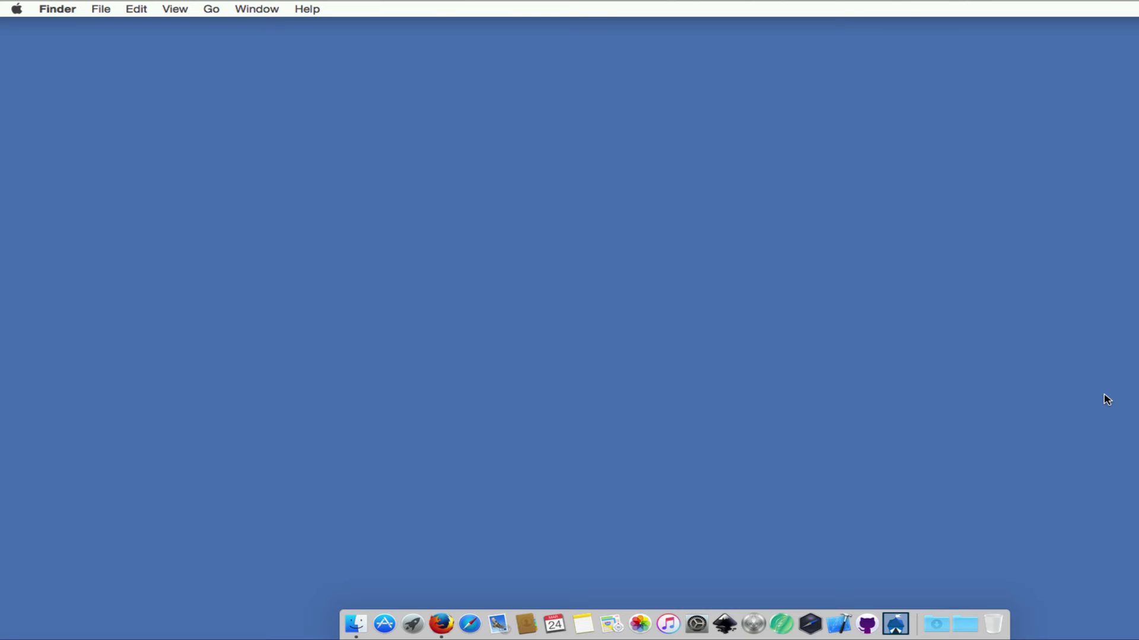
mouse_move(982, 478)
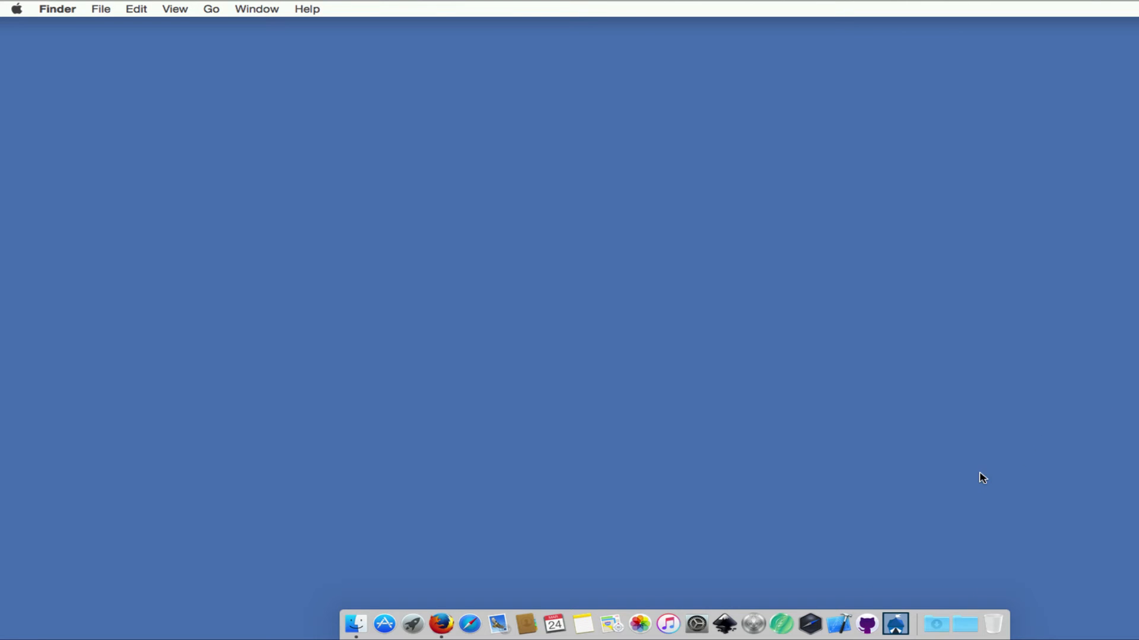
Launch OpenBazaar from the Dock so the welcome setup wizard appears
left_click(894, 625)
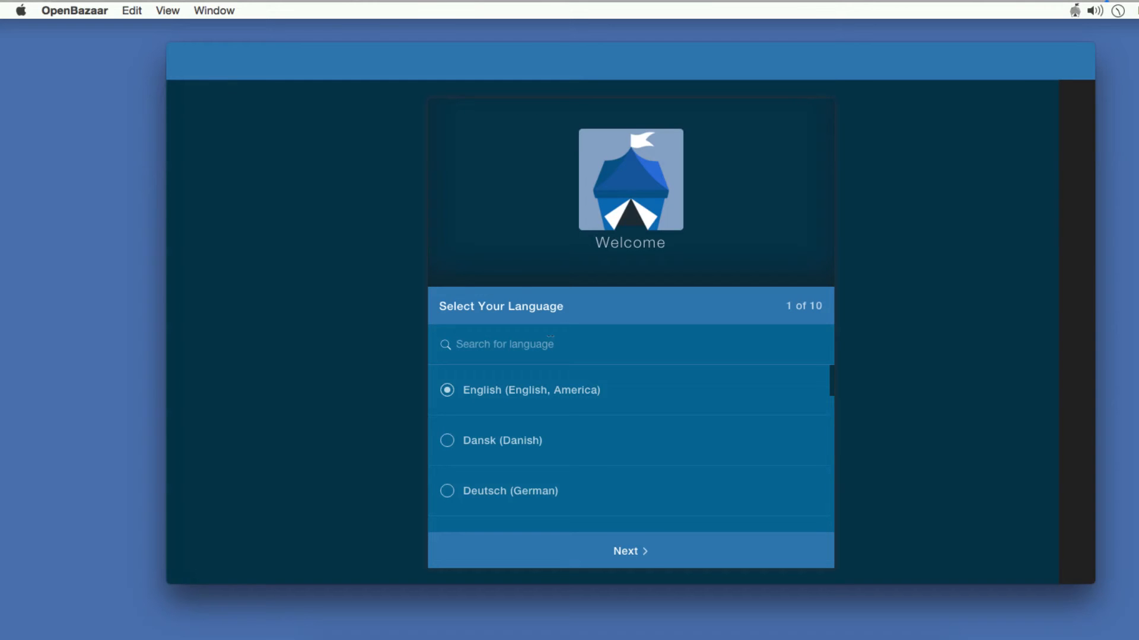
mouse_move(484, 415)
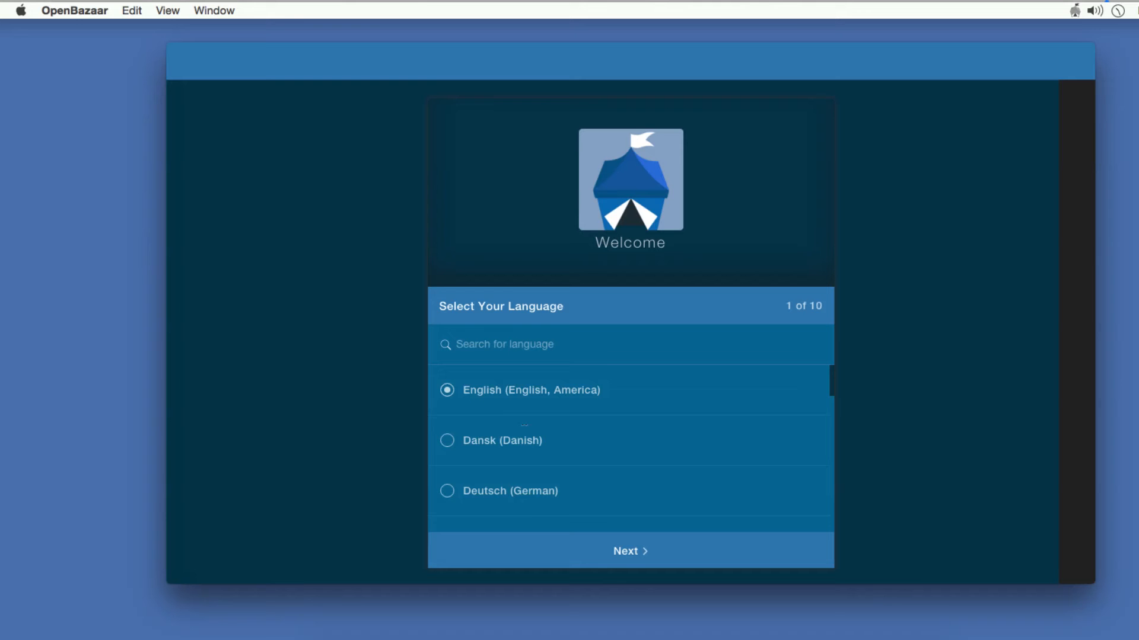
Keep English, pass the introduction and choose United States of America as the country
scroll("down", 3)
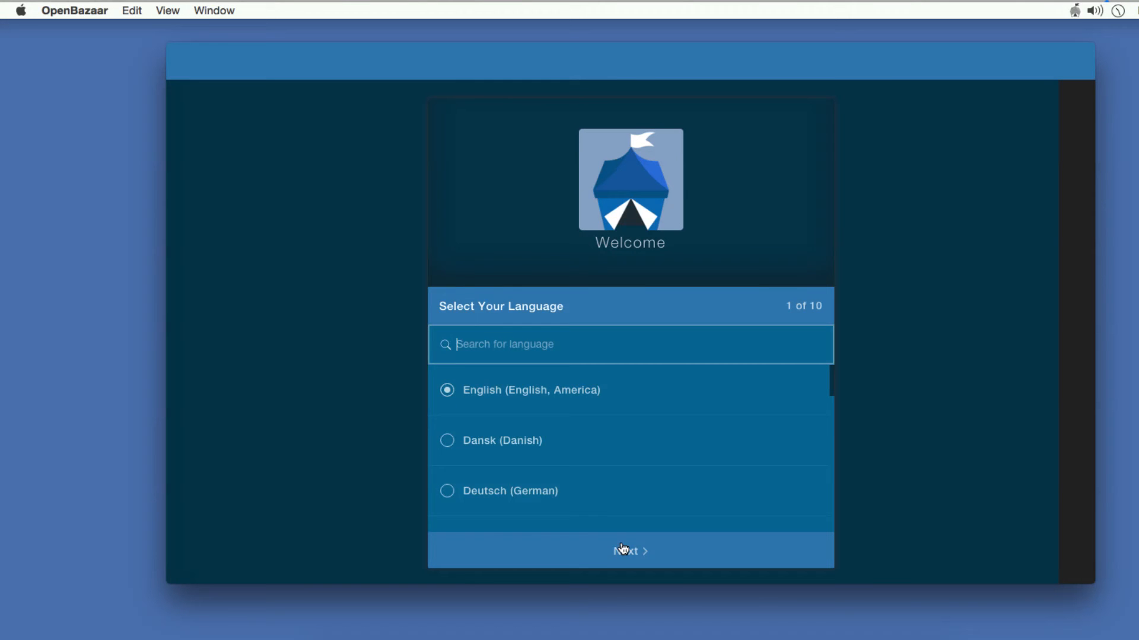
left_click(629, 549)
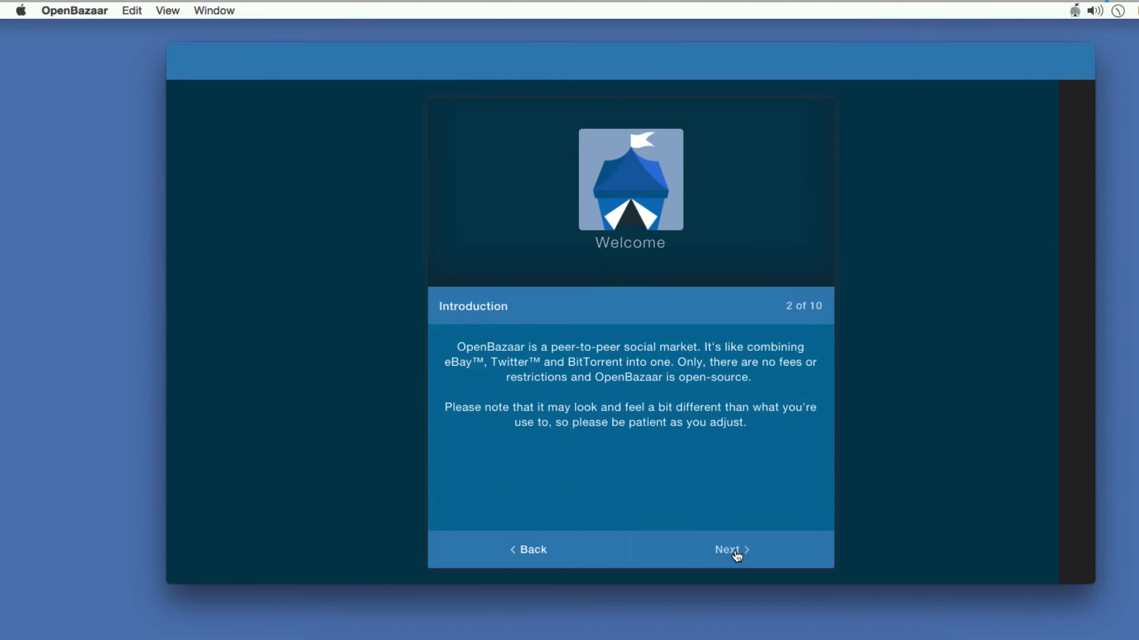
left_click(730, 549)
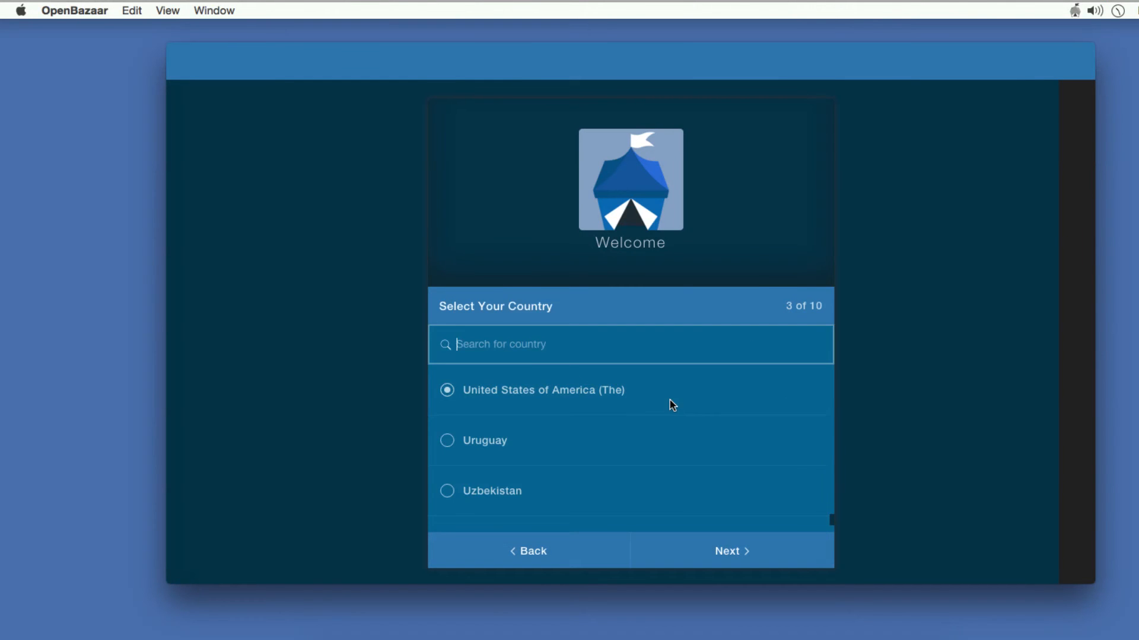
mouse_move(473, 403)
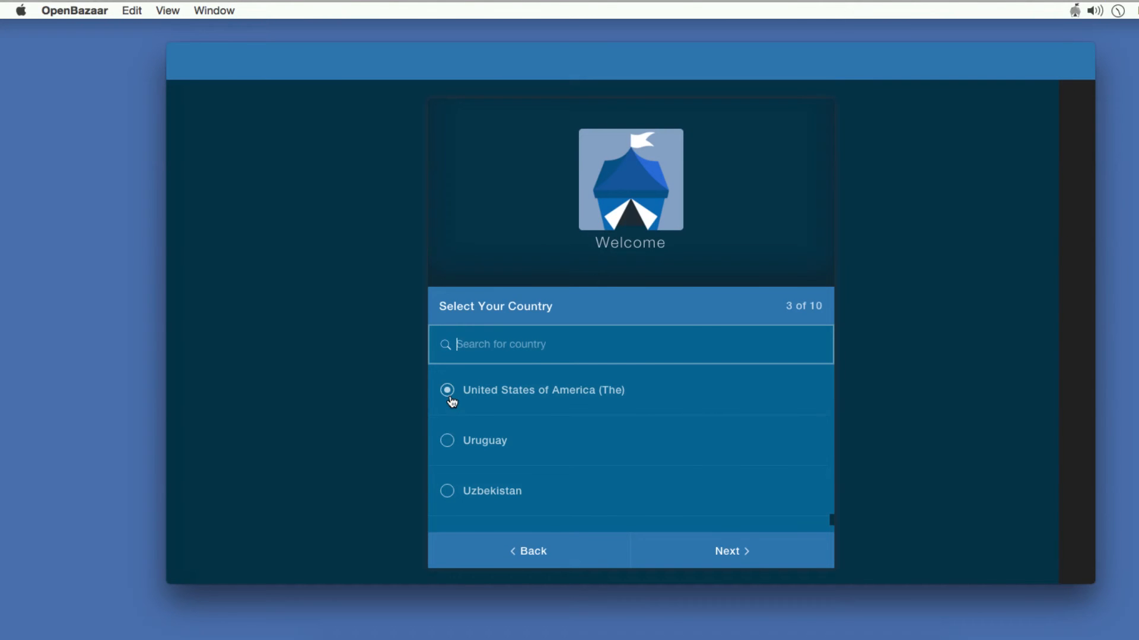
left_click(730, 550)
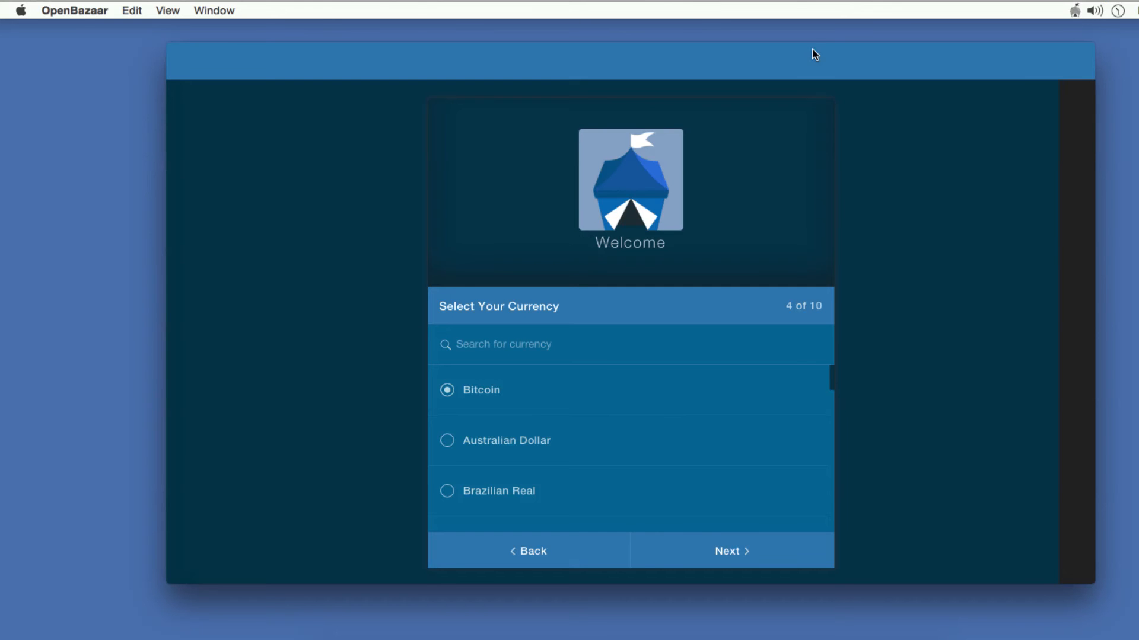
mouse_move(780, 147)
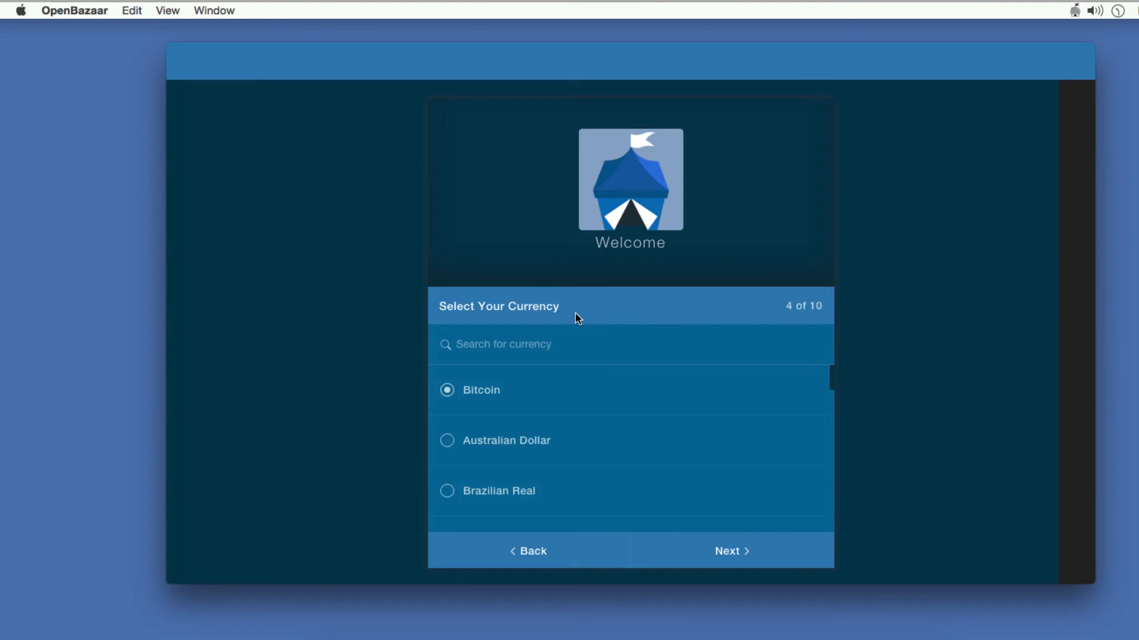
mouse_move(619, 397)
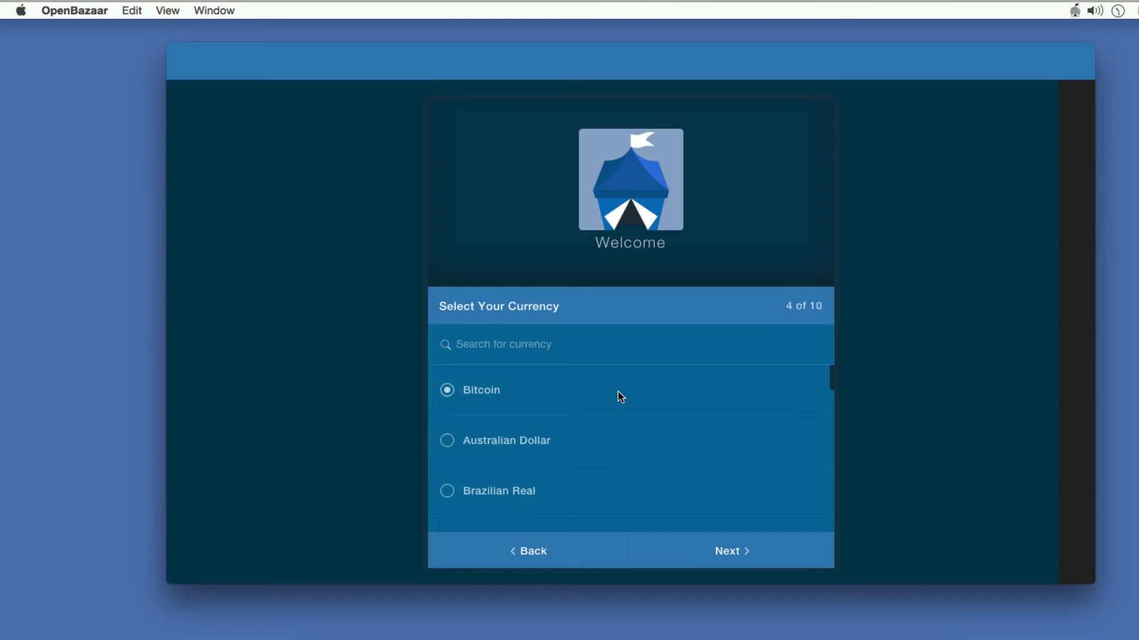
Keep Bitcoin as the currency and continue to the time zone step
left_click(629, 344)
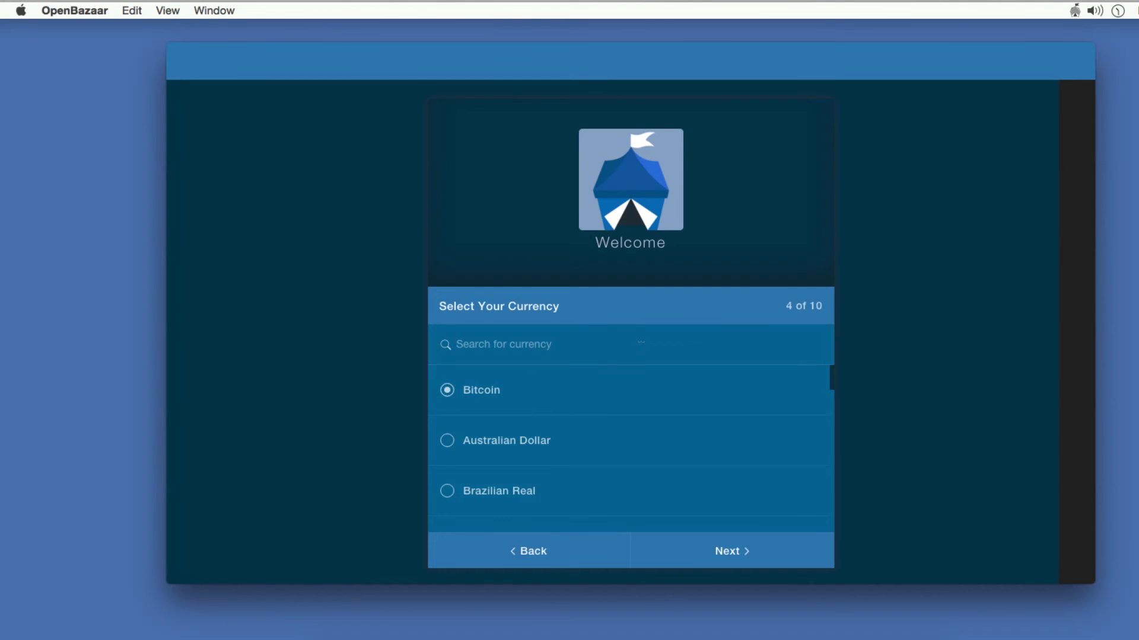
mouse_move(492, 447)
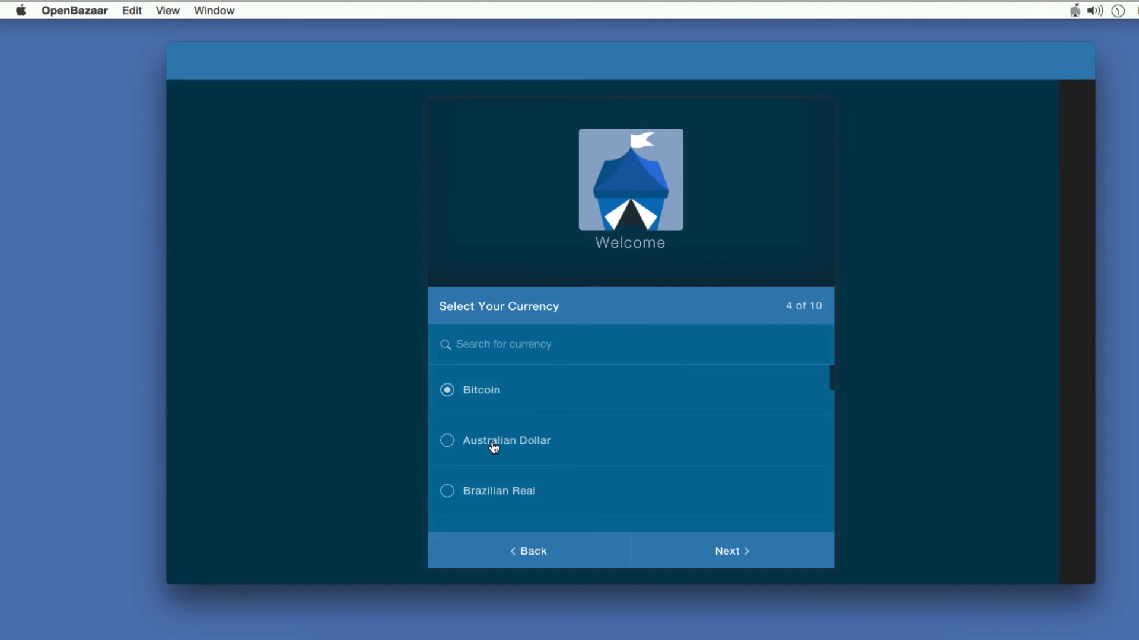
mouse_move(728, 561)
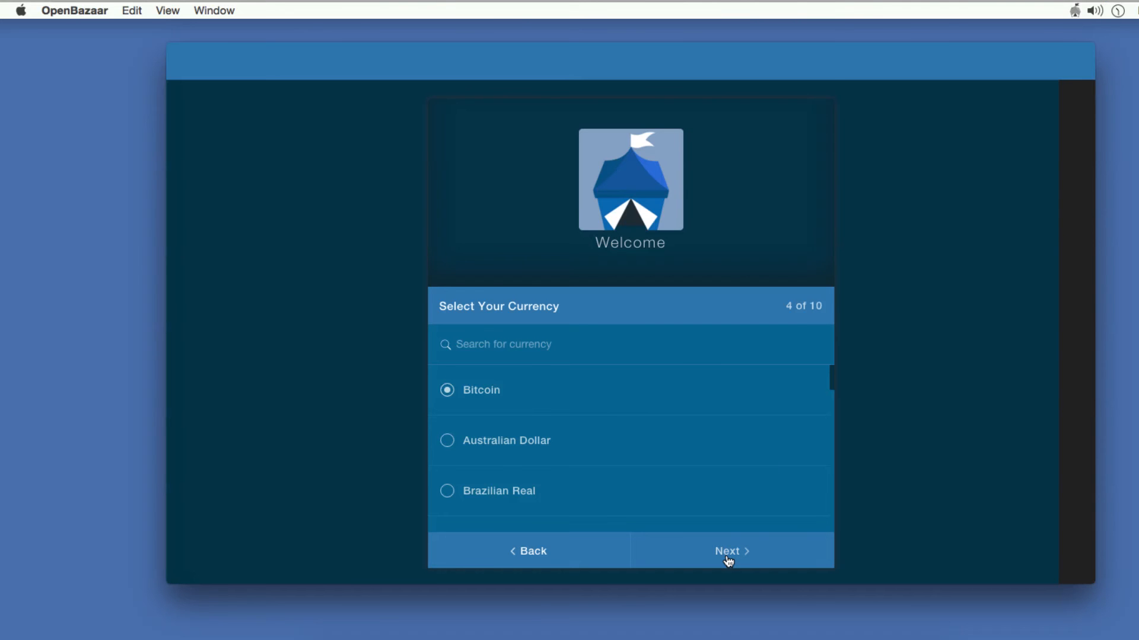
mouse_move(742, 565)
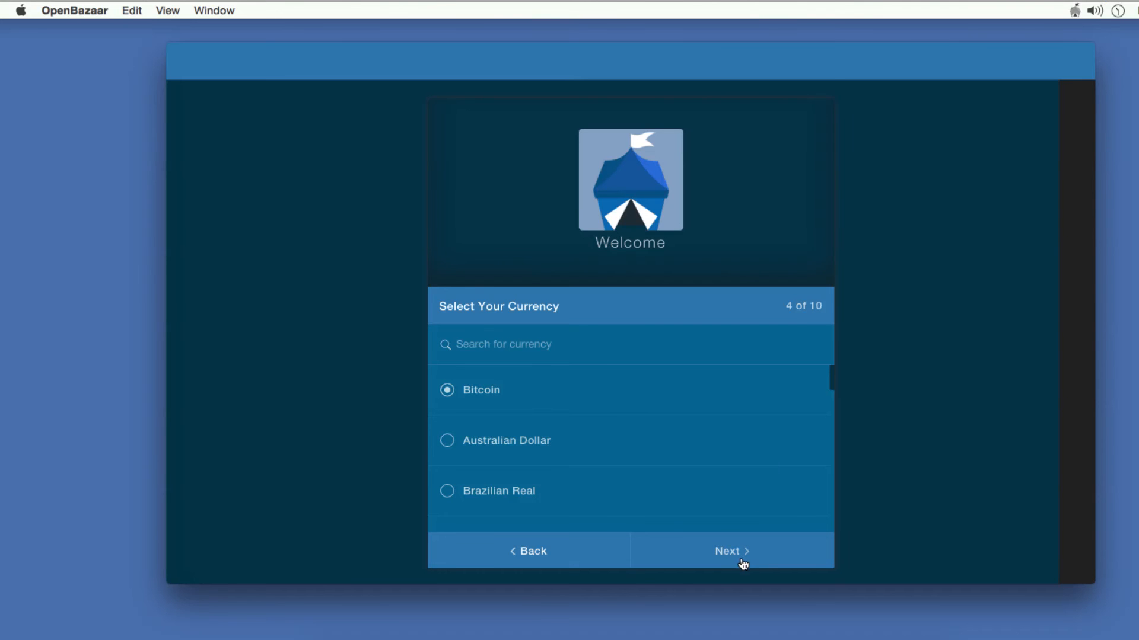
left_click(732, 550)
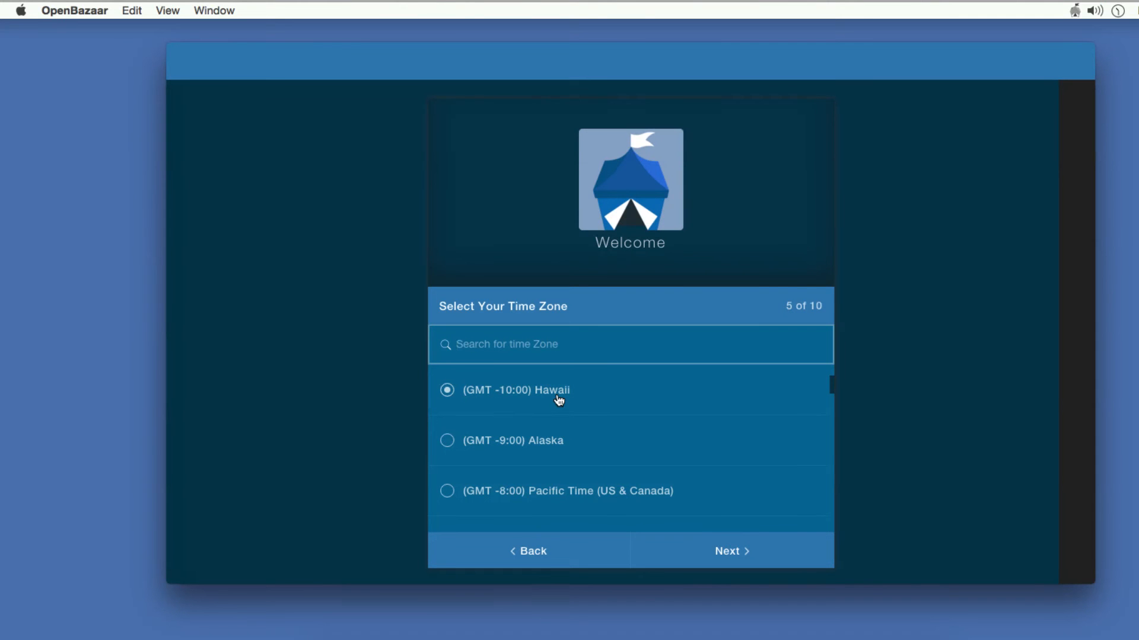
mouse_move(547, 407)
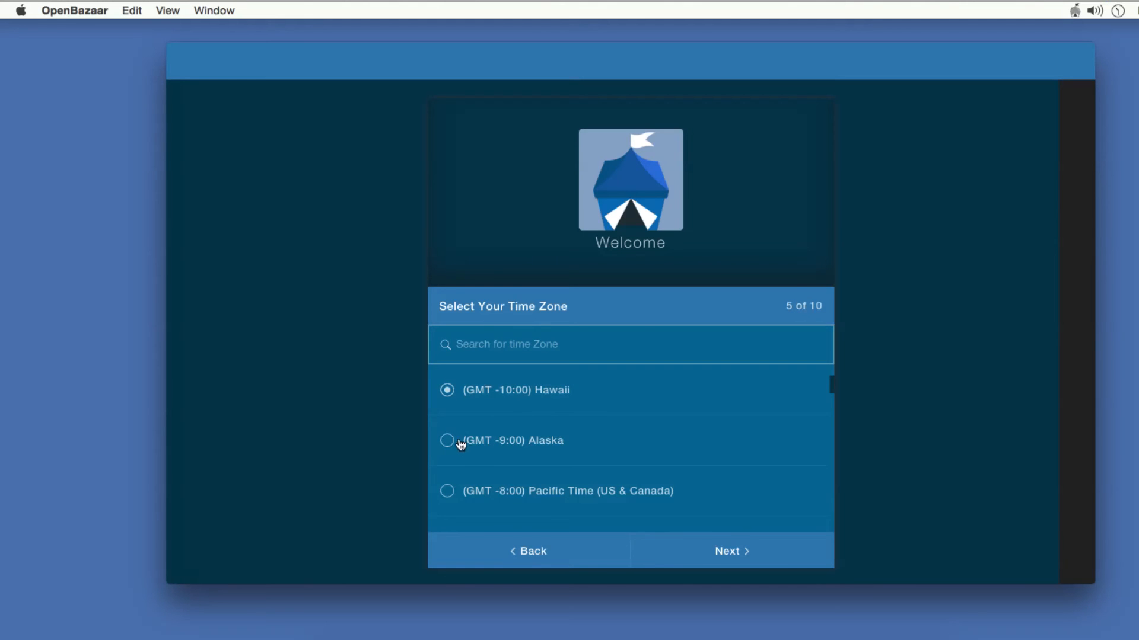
Choose the (GMT -9:00) Alaska time zone for the account
left_click(731, 550)
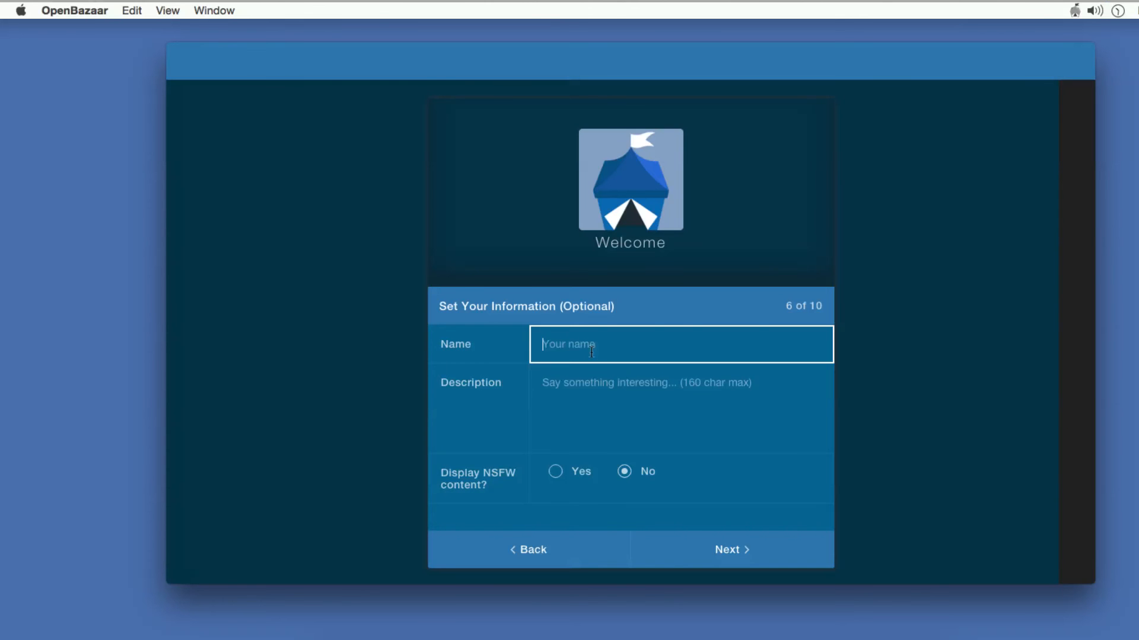
Enter name 'Doctor Who Fan', a 'Fan of Doctor Who and crypto' description, with NSFW content hidden
type("Doctor Who")
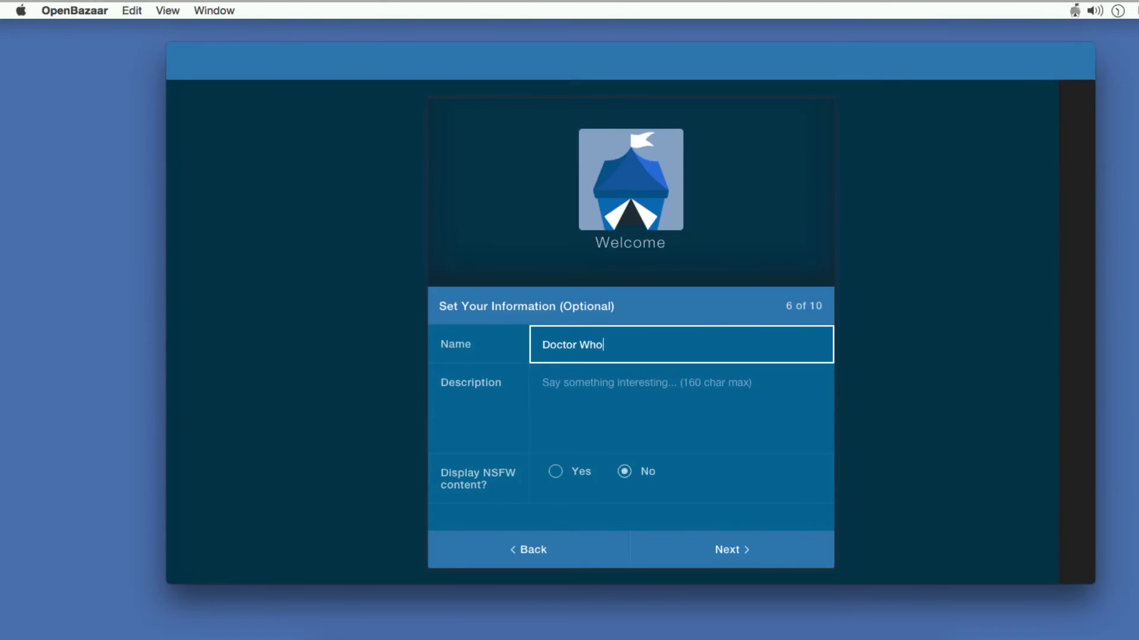
type("Fan")
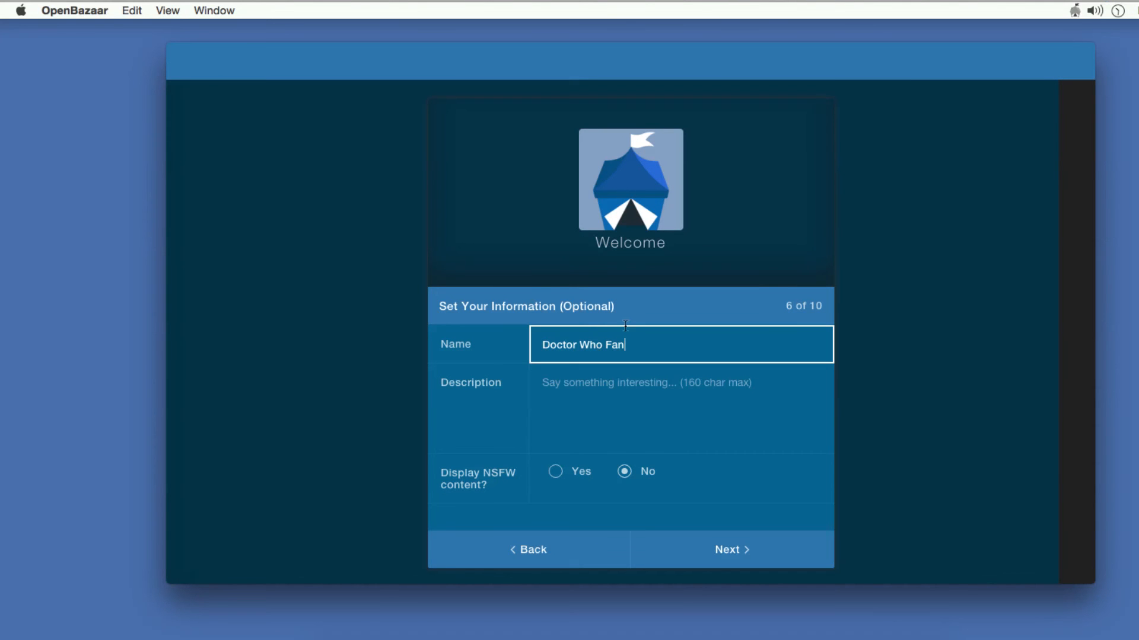
left_click(680, 408)
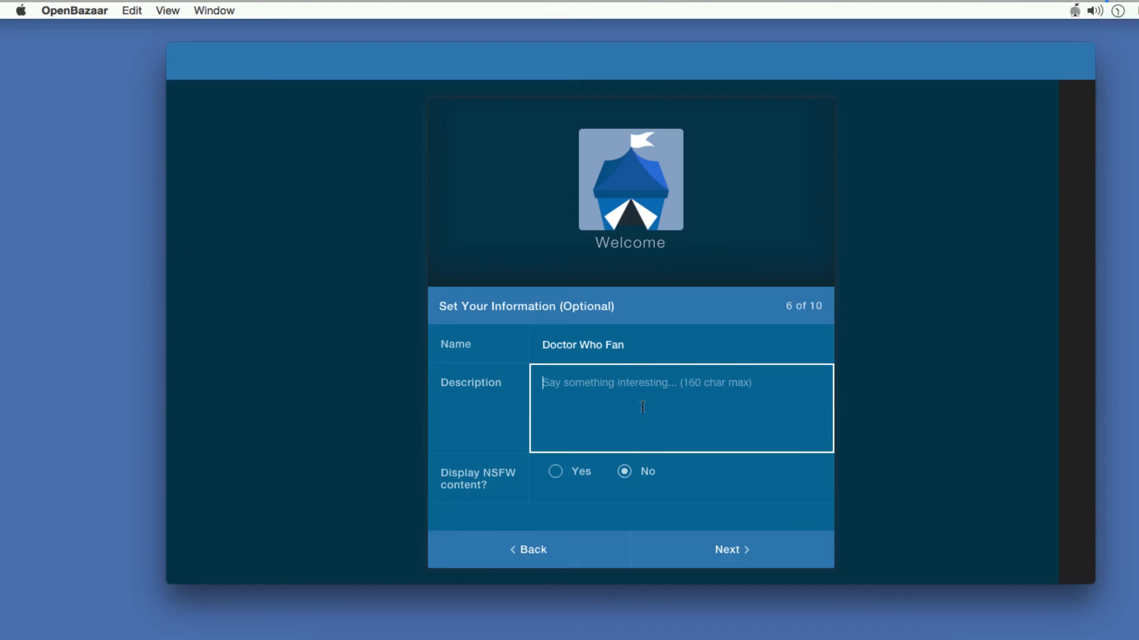
type("Fan")
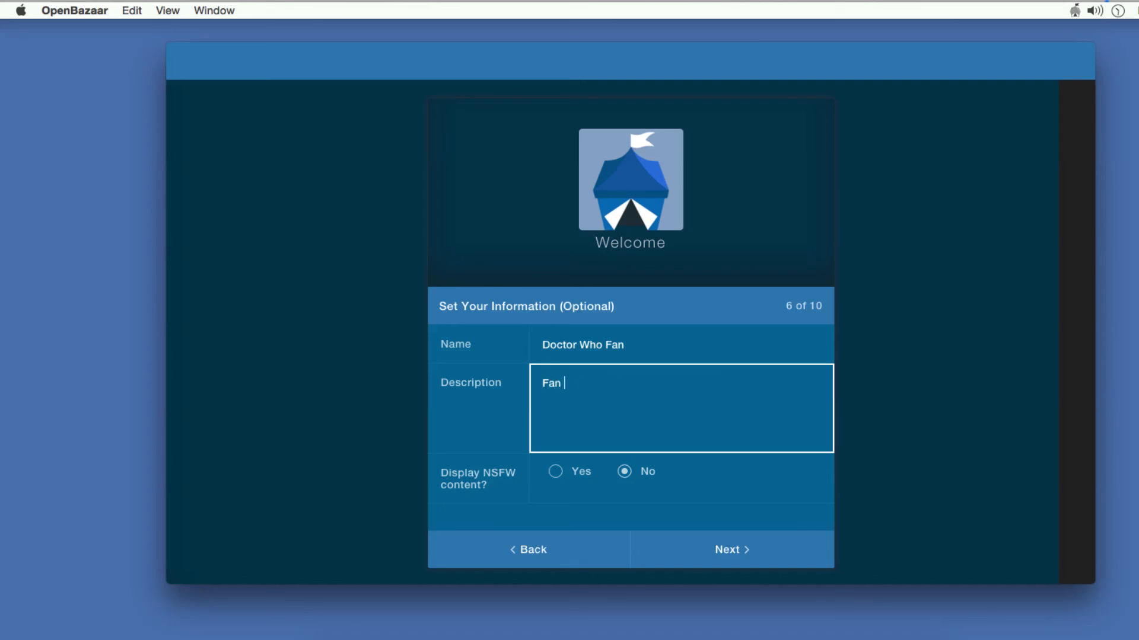
type("of Doctor Who and")
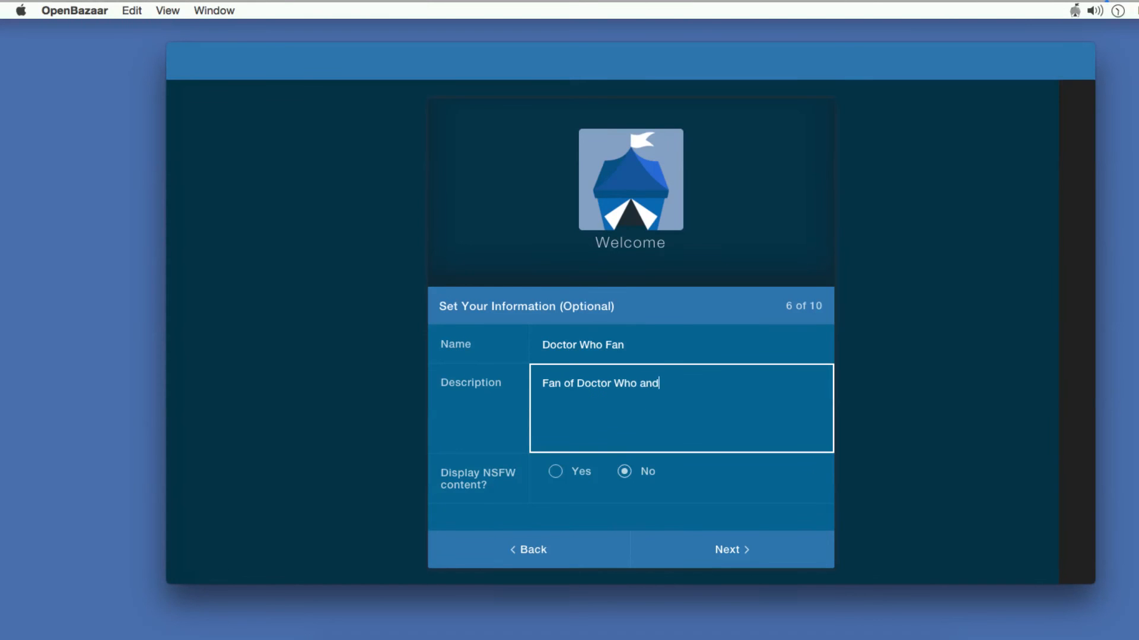
type("cryptocurrency")
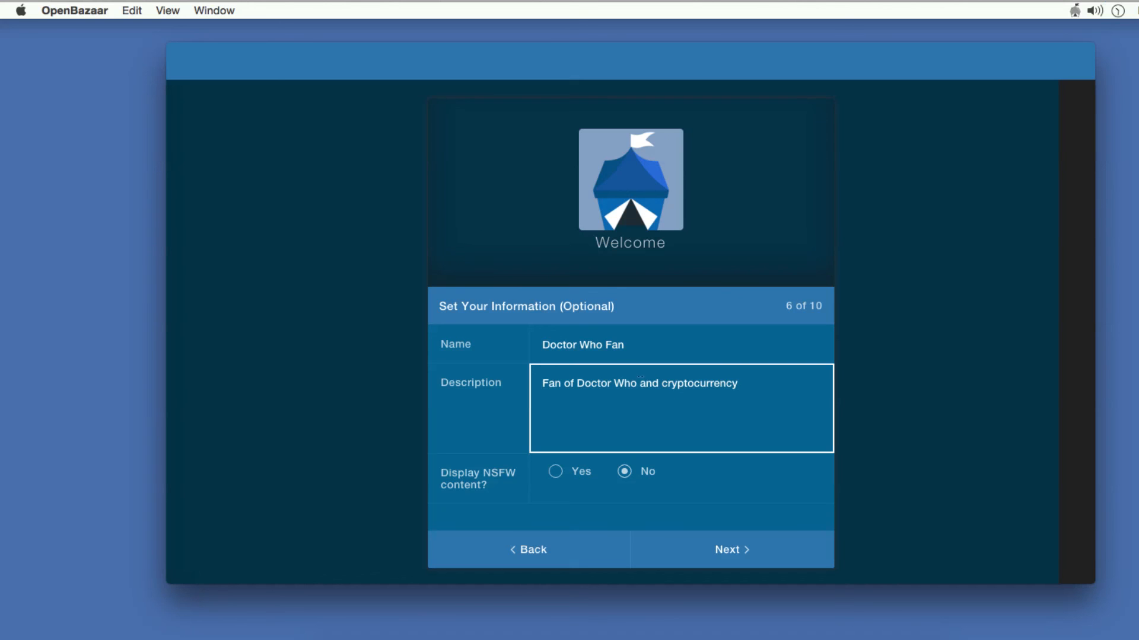
mouse_move(534, 484)
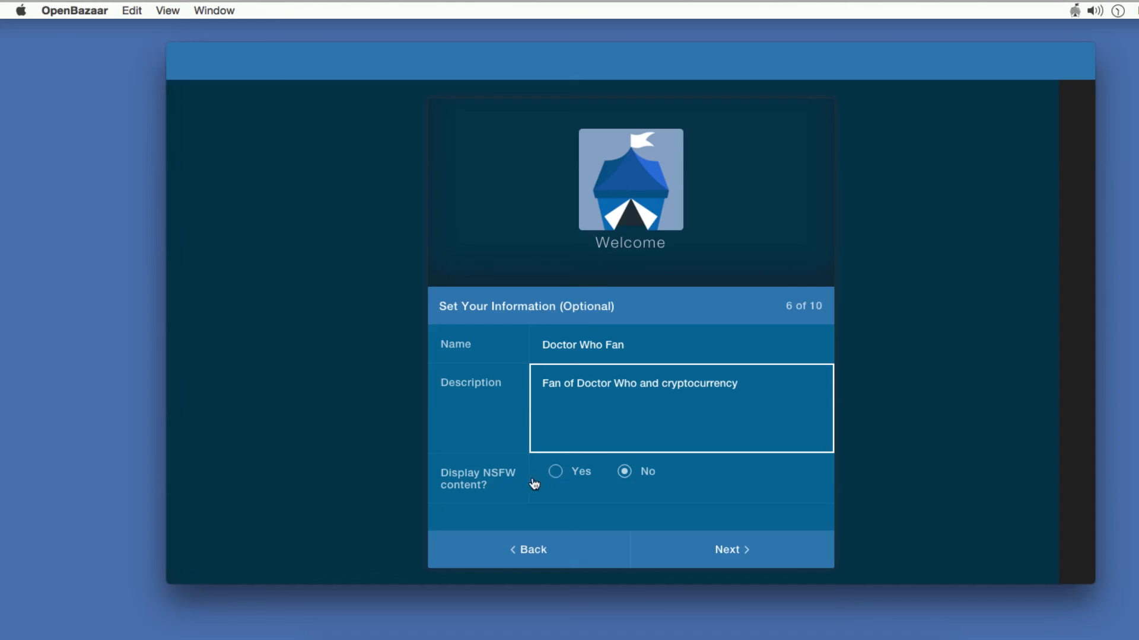
mouse_move(589, 480)
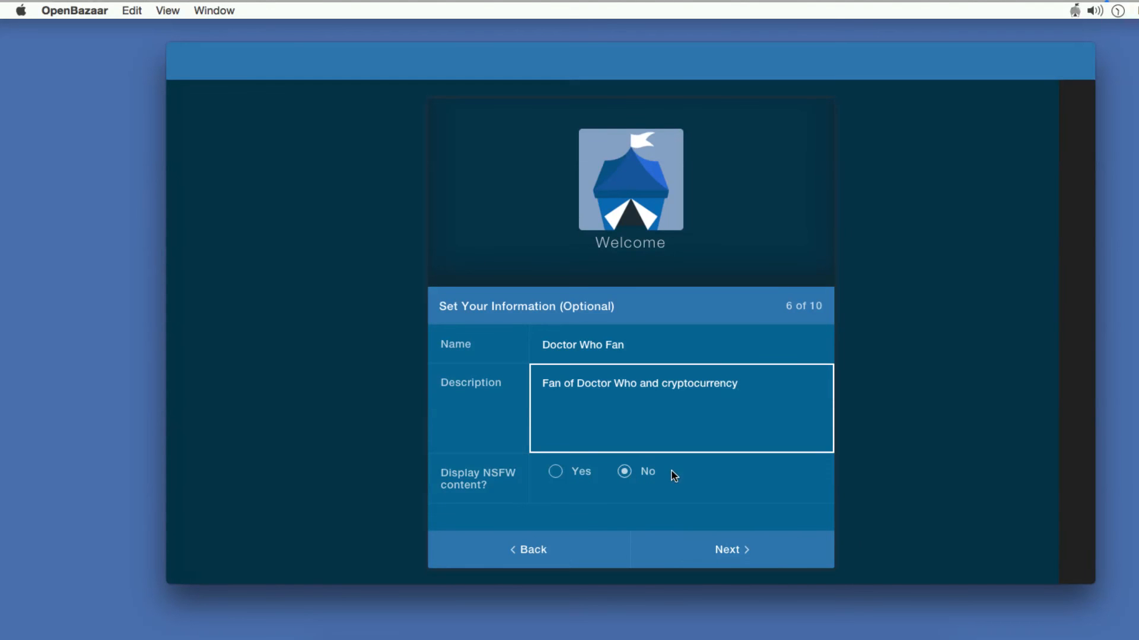
left_click(731, 550)
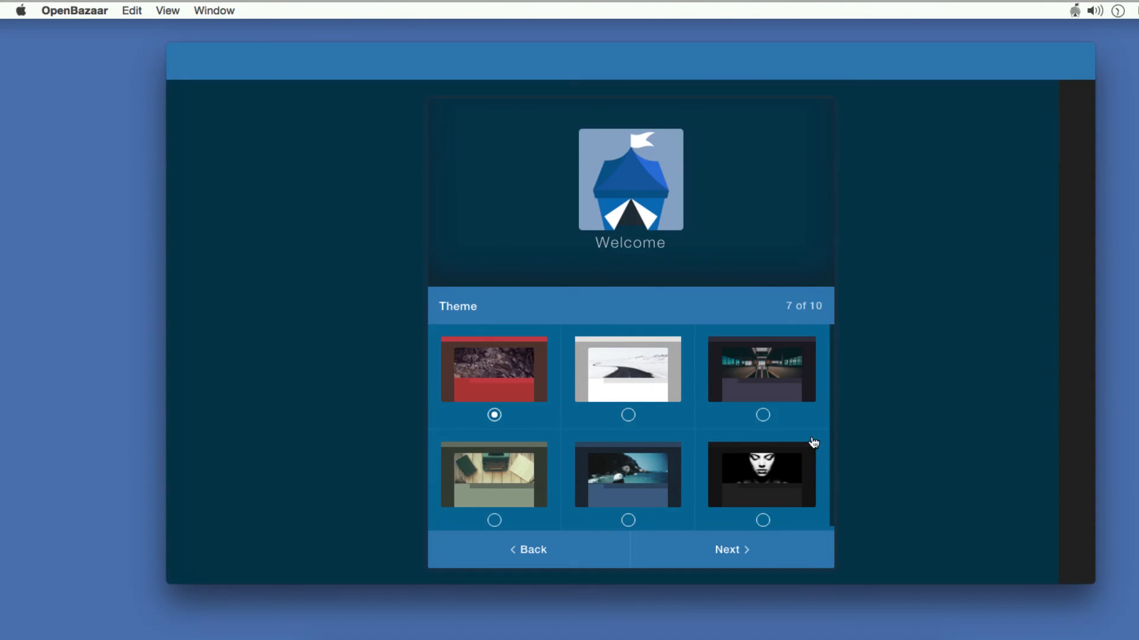
mouse_move(797, 481)
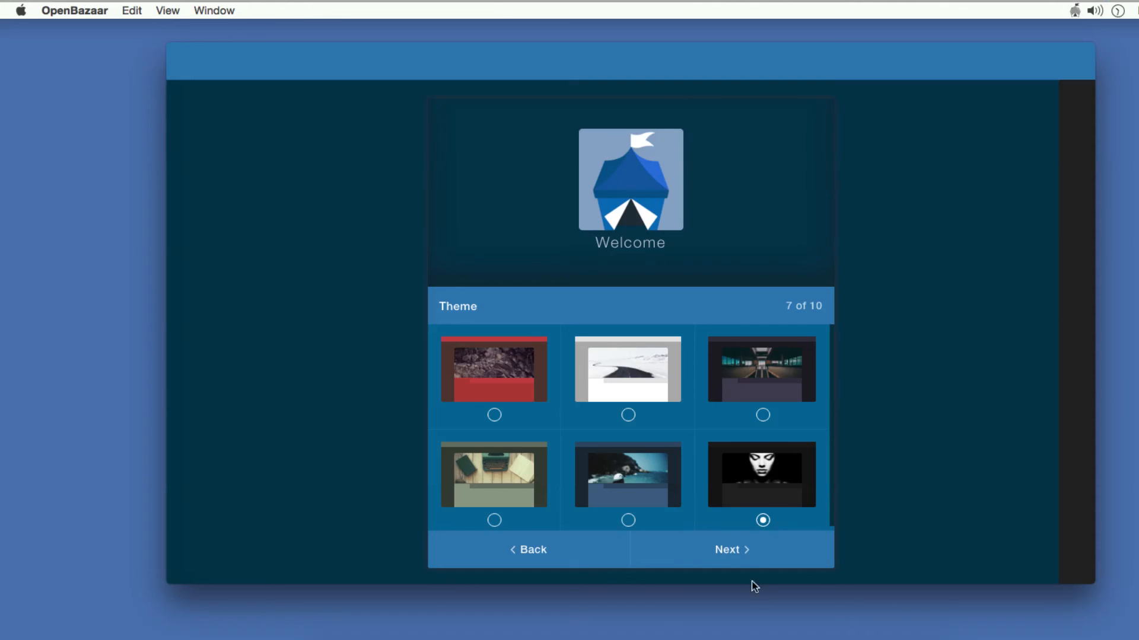
Keep the chosen dark theme and continue to the avatar step
left_click(730, 549)
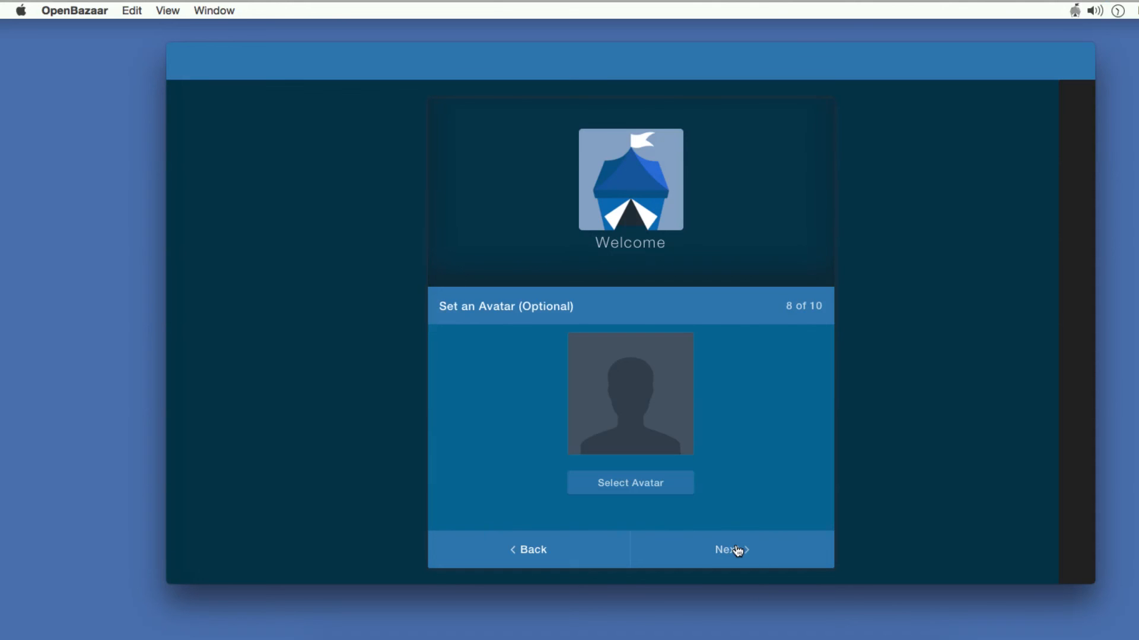
mouse_move(567, 393)
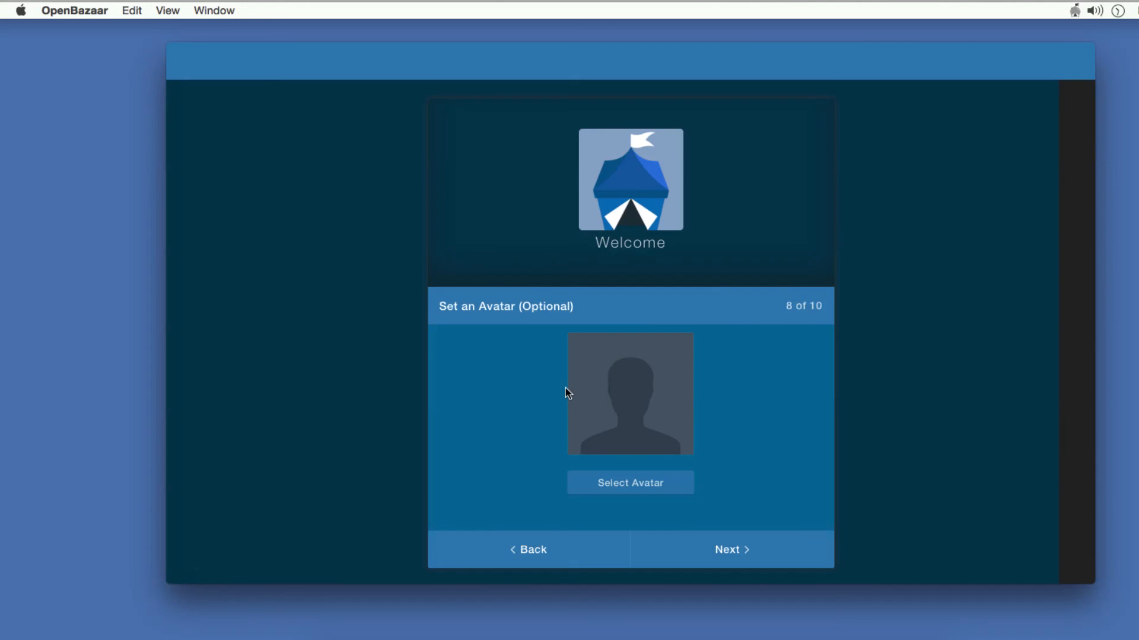
mouse_move(567, 404)
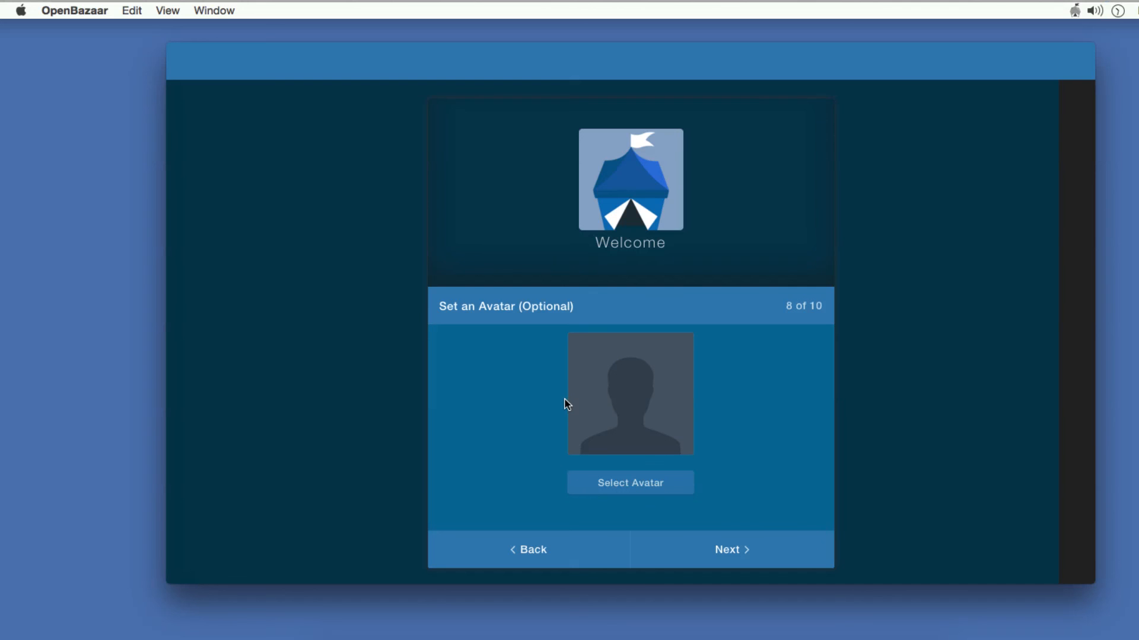
mouse_move(719, 381)
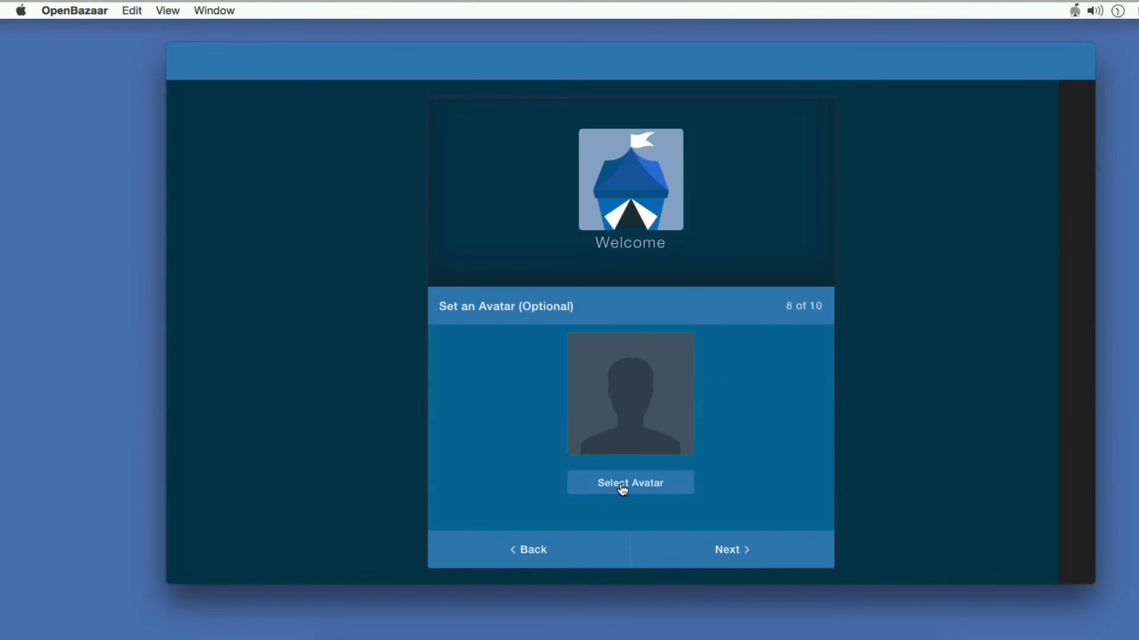
Set 70s-logo-badge-front.JPG from Desktop > Openbazaar example photos as the avatar, logo centred
left_click(630, 483)
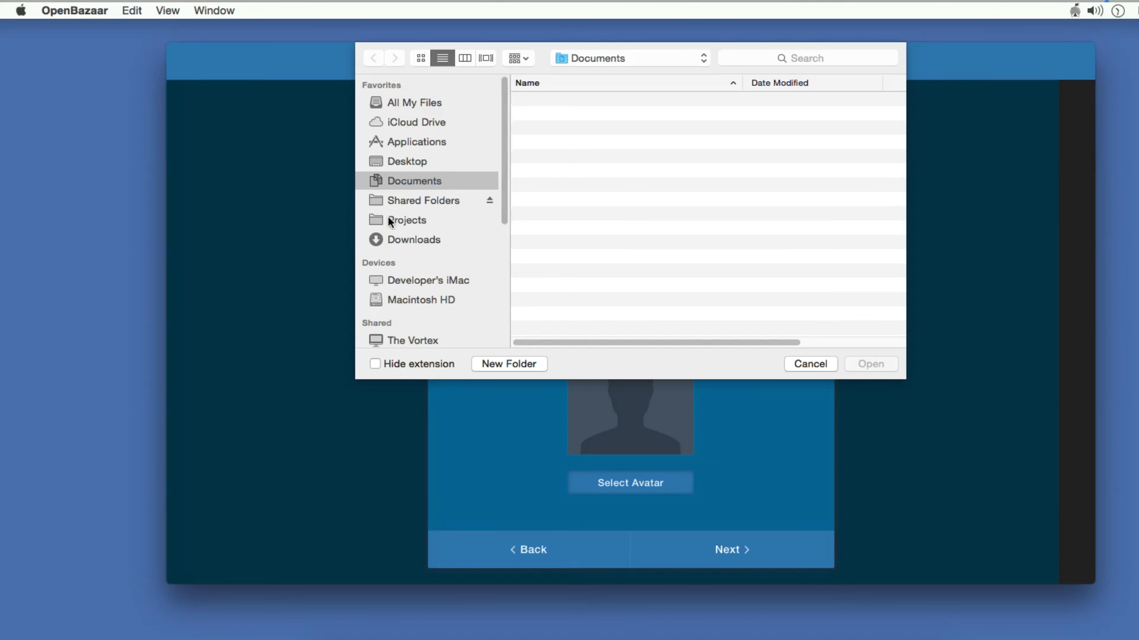
mouse_move(458, 199)
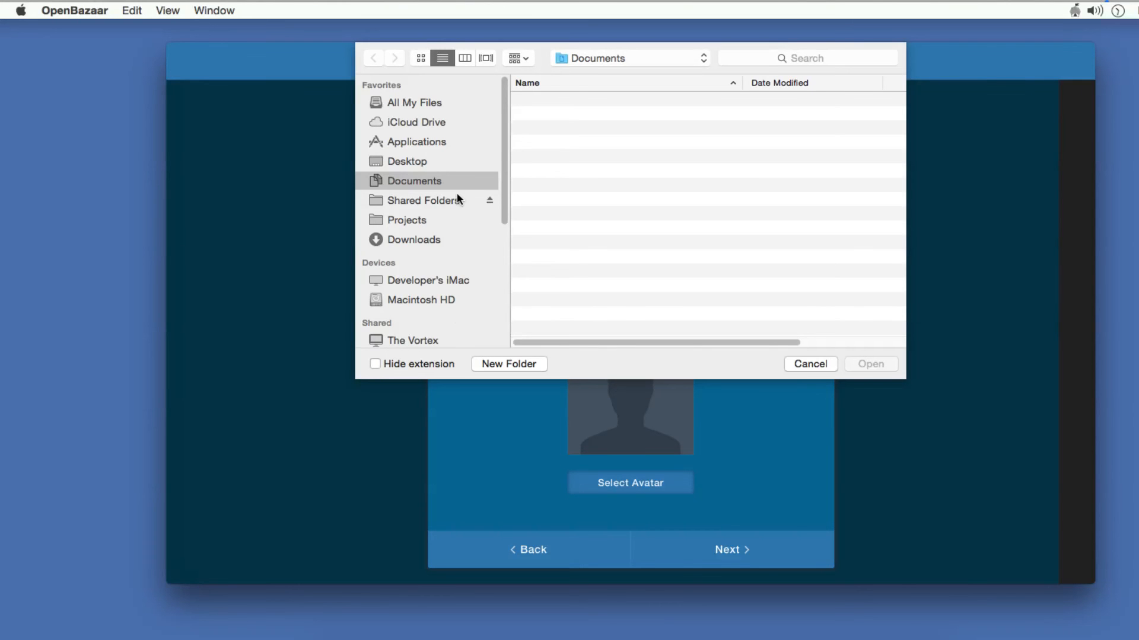
left_click(406, 160)
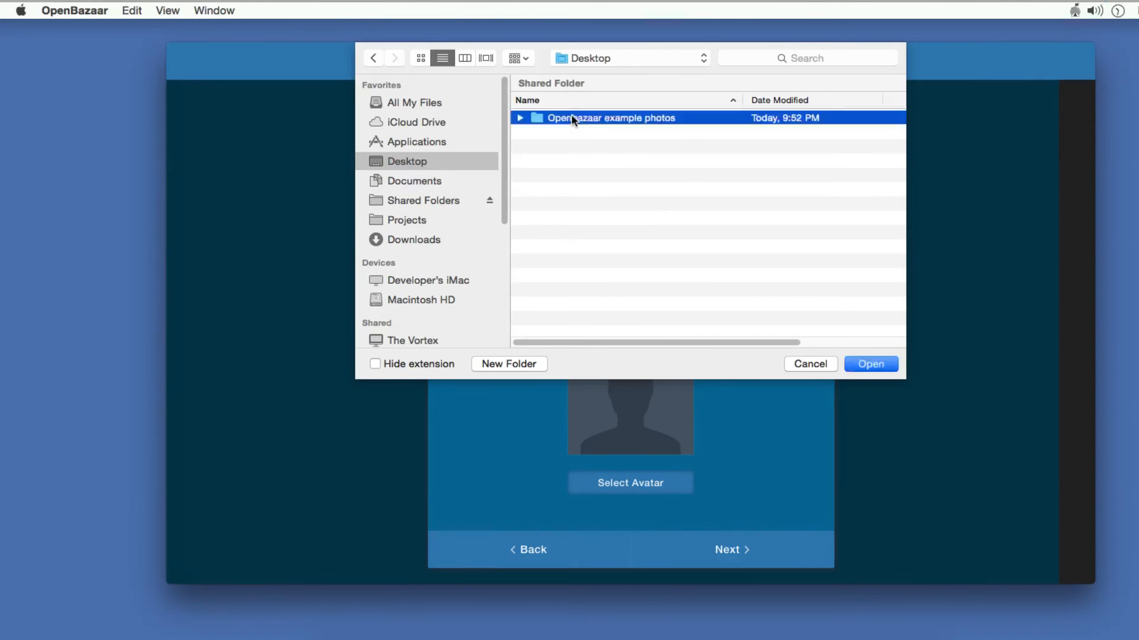
double_click(610, 117)
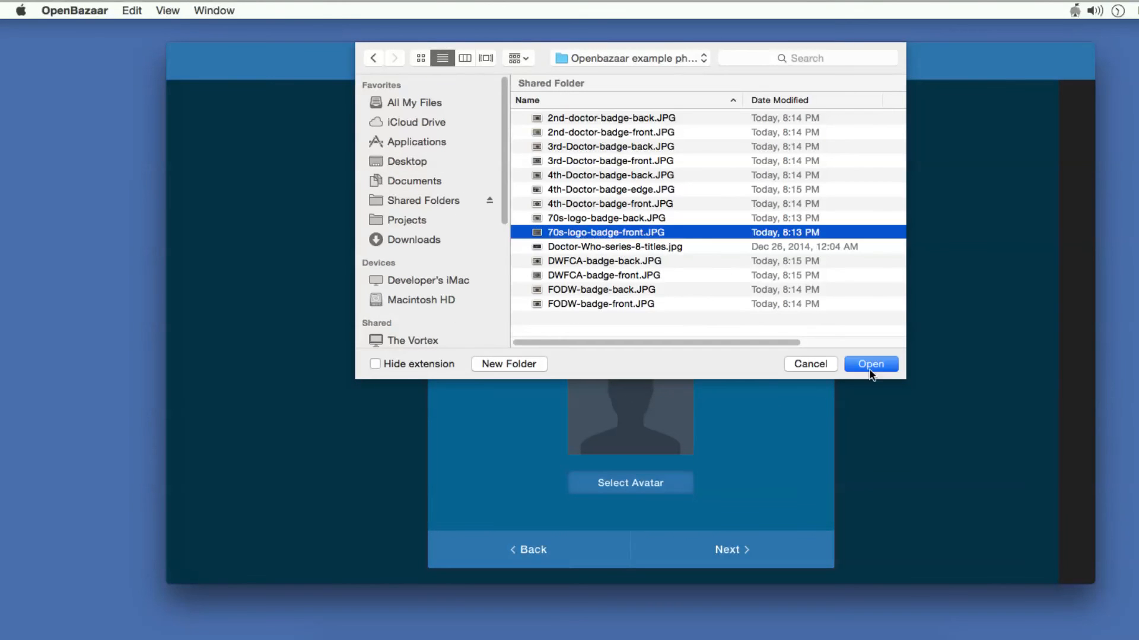
left_click(871, 364)
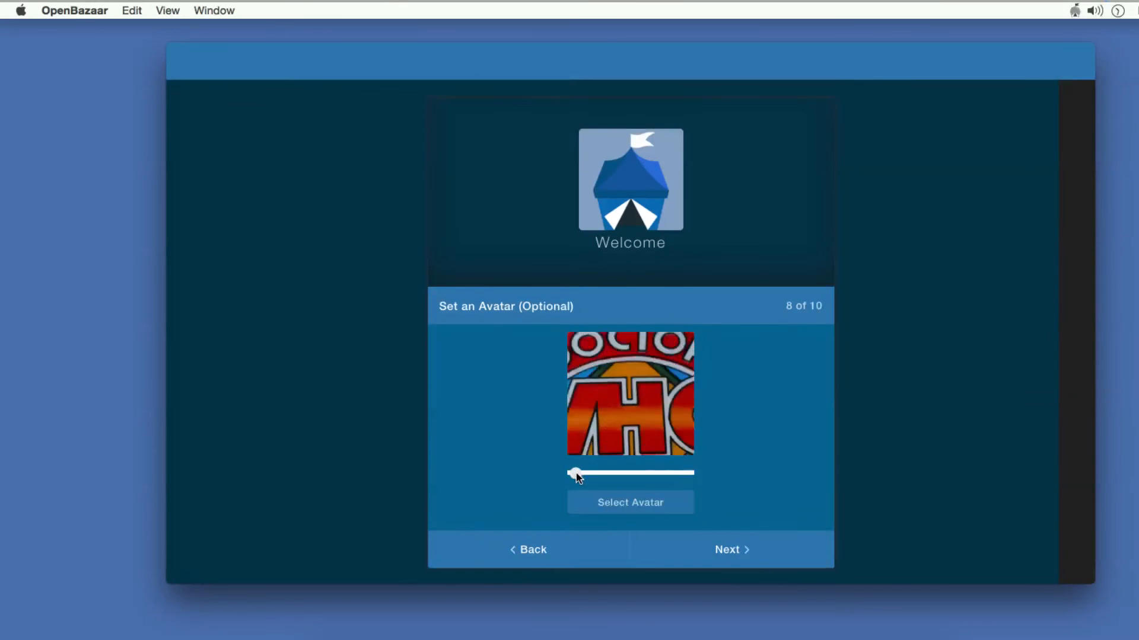
left_click_drag(576, 473, 574, 473)
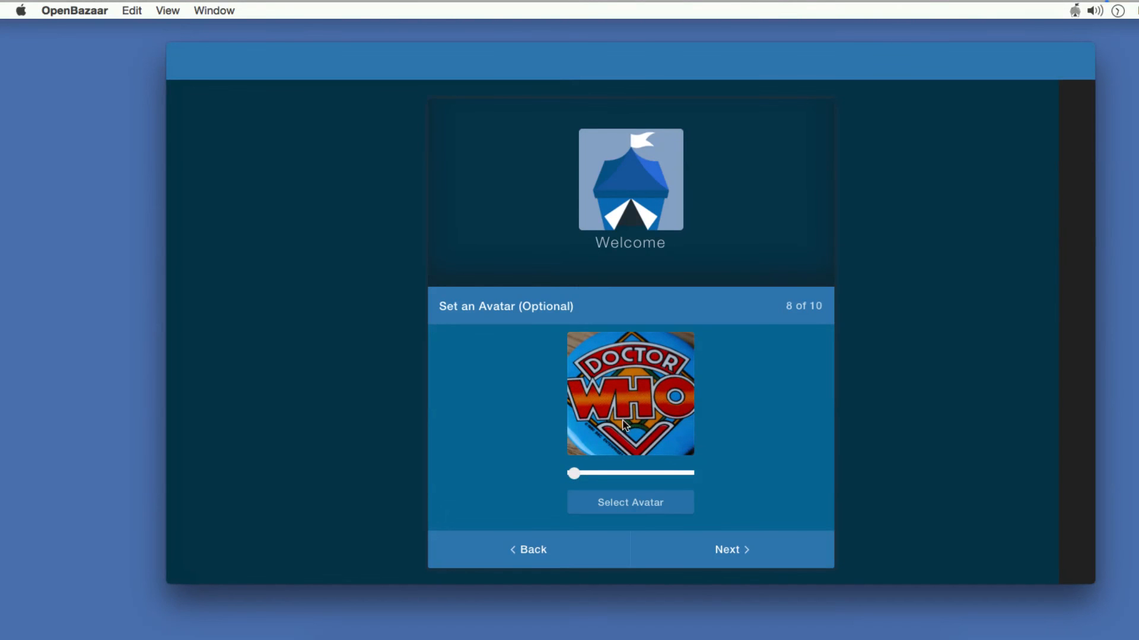
mouse_move(657, 450)
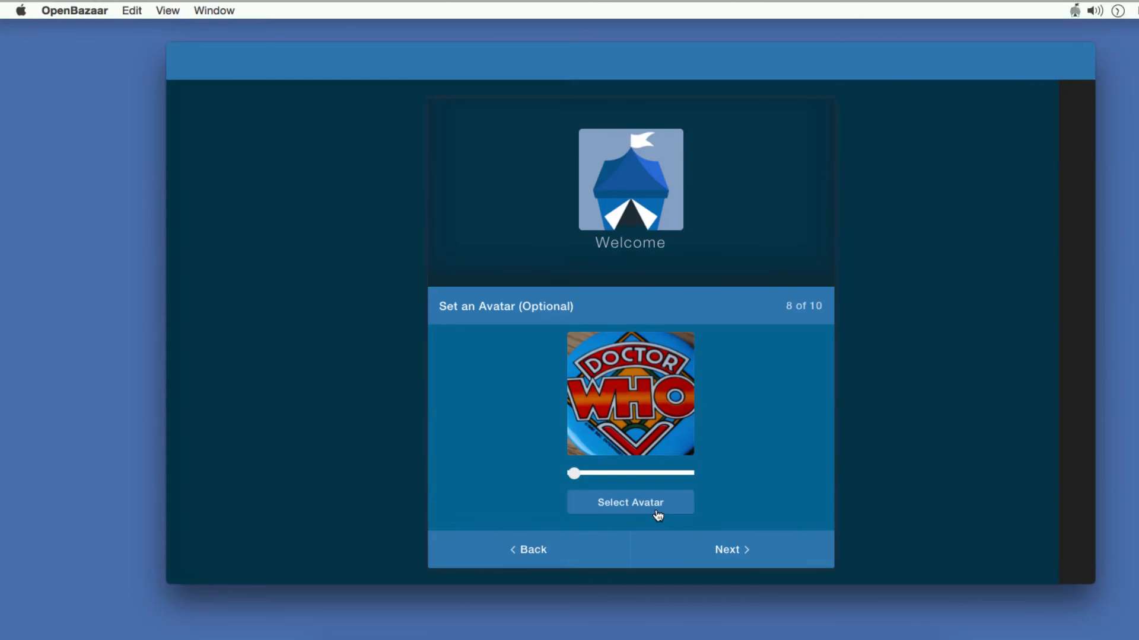
left_click(729, 549)
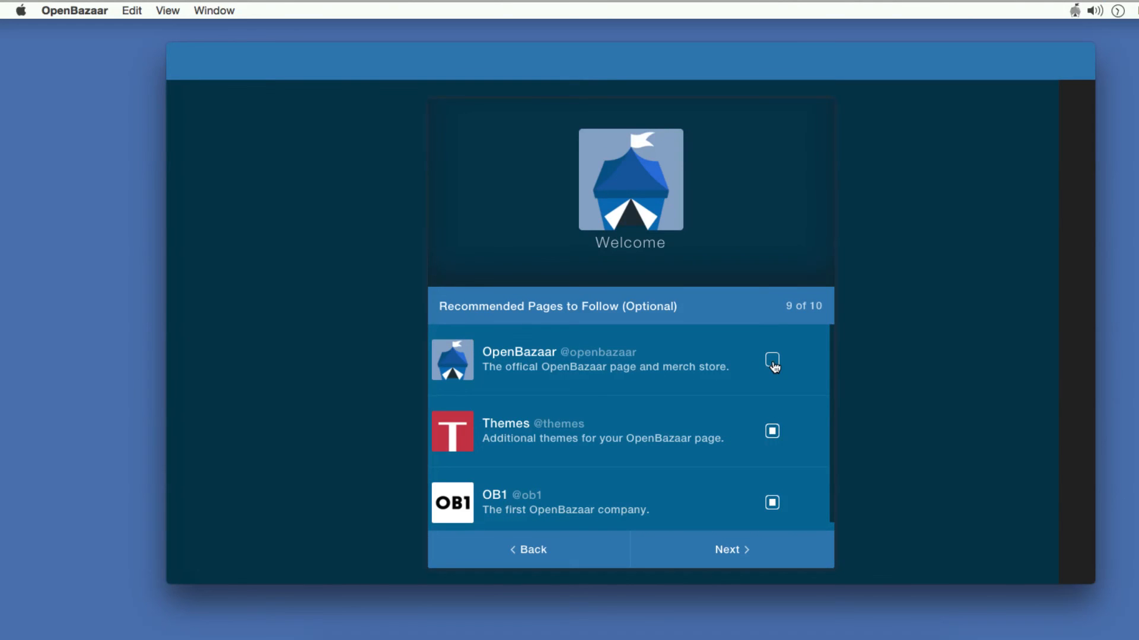
Follow the official OpenBazaar page as well, then accept the disclaimer to finish setup
left_click(773, 360)
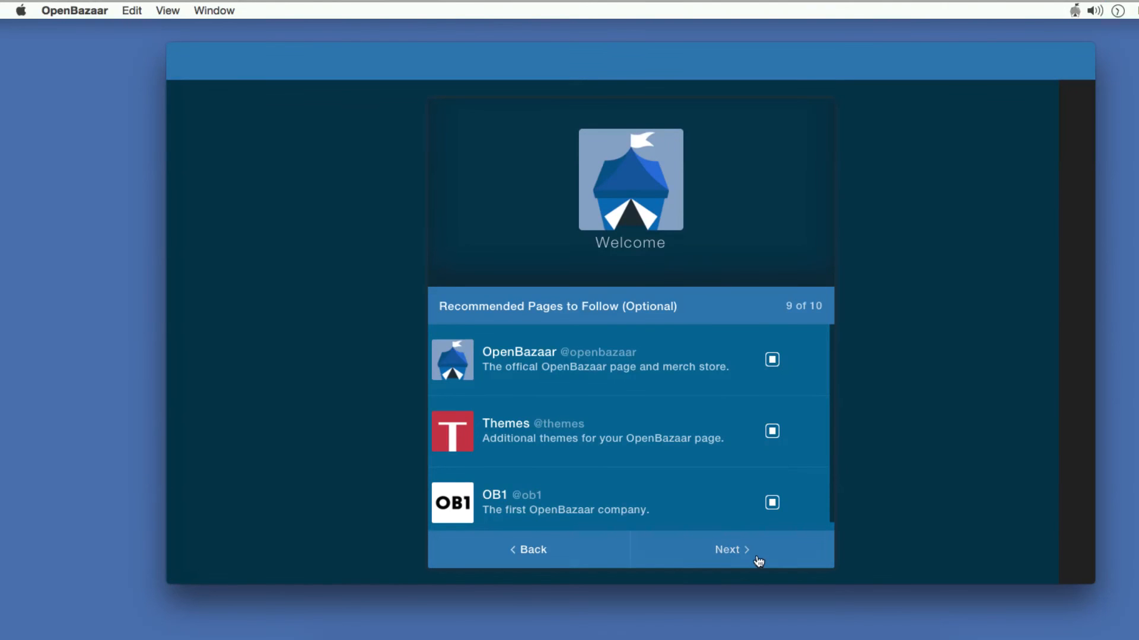
left_click(730, 549)
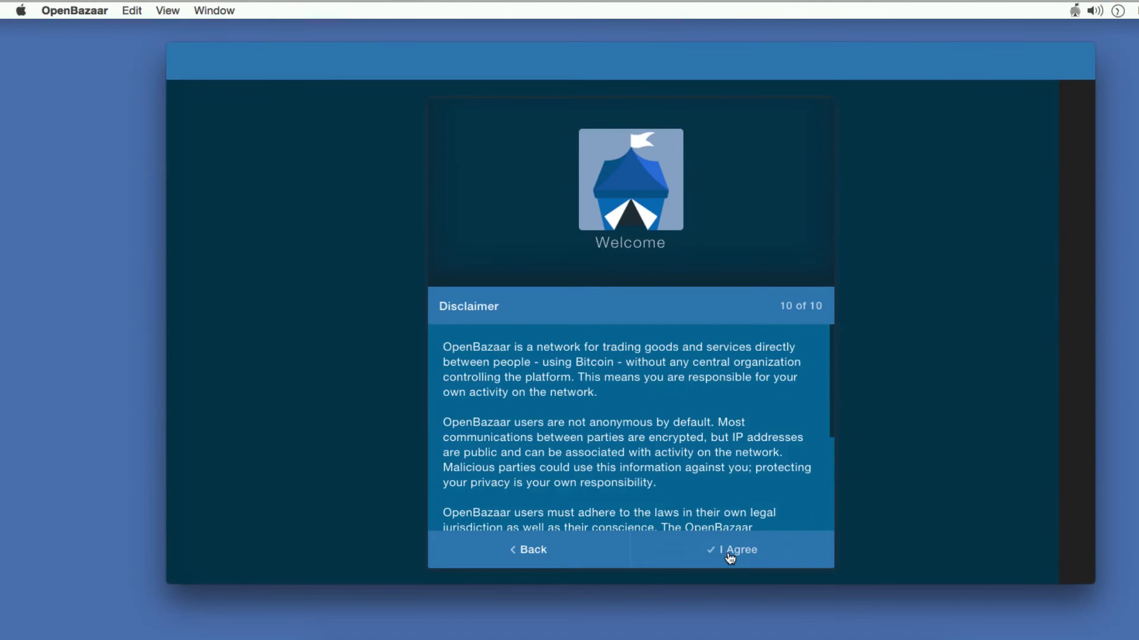
left_click(729, 549)
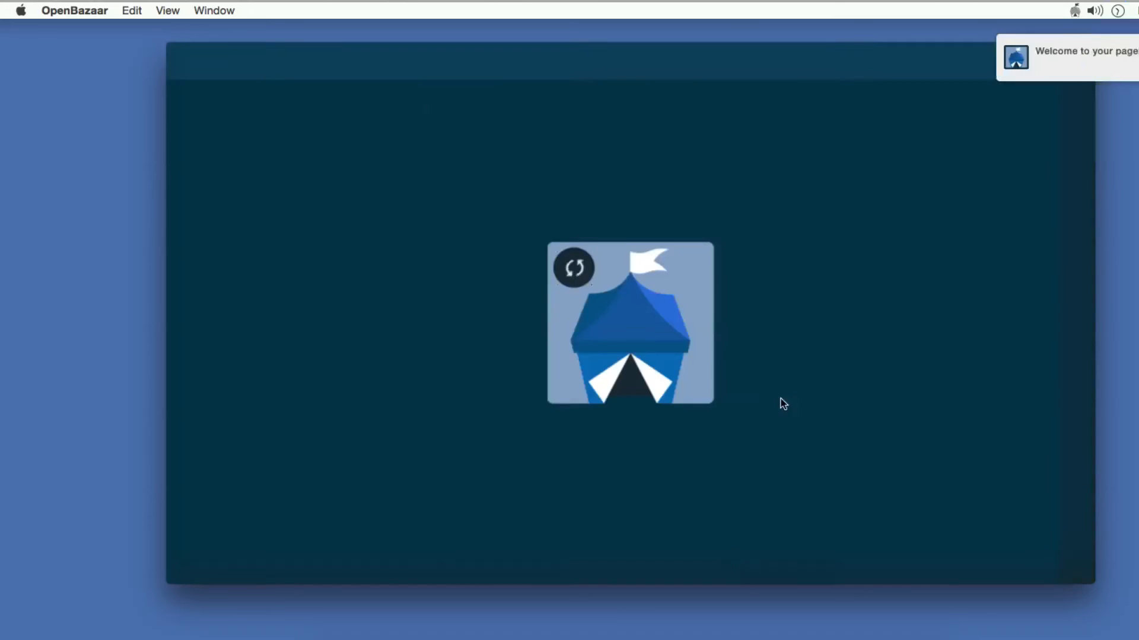